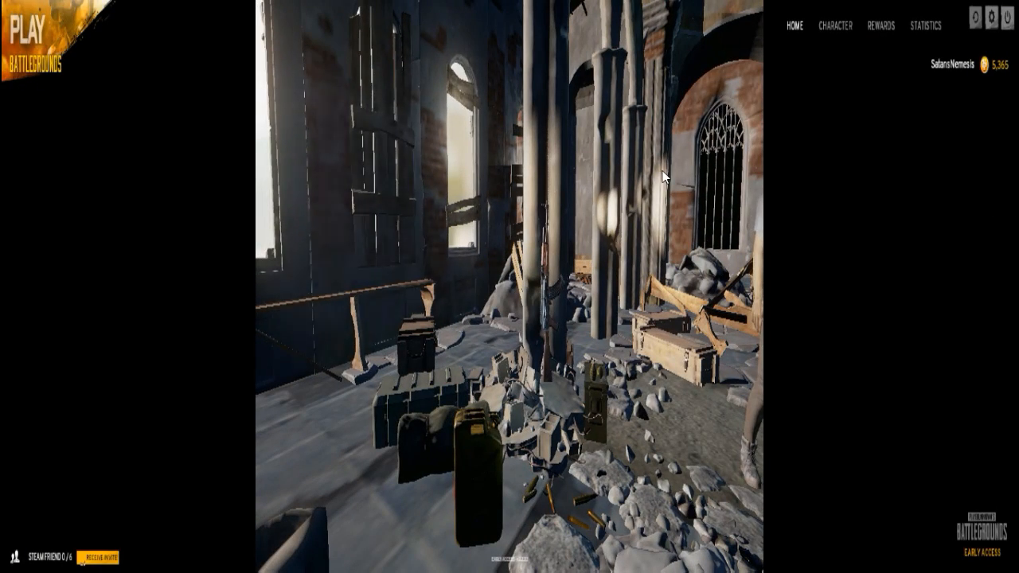
{"action": "mouse_move", "coordinate": [852, 209]}
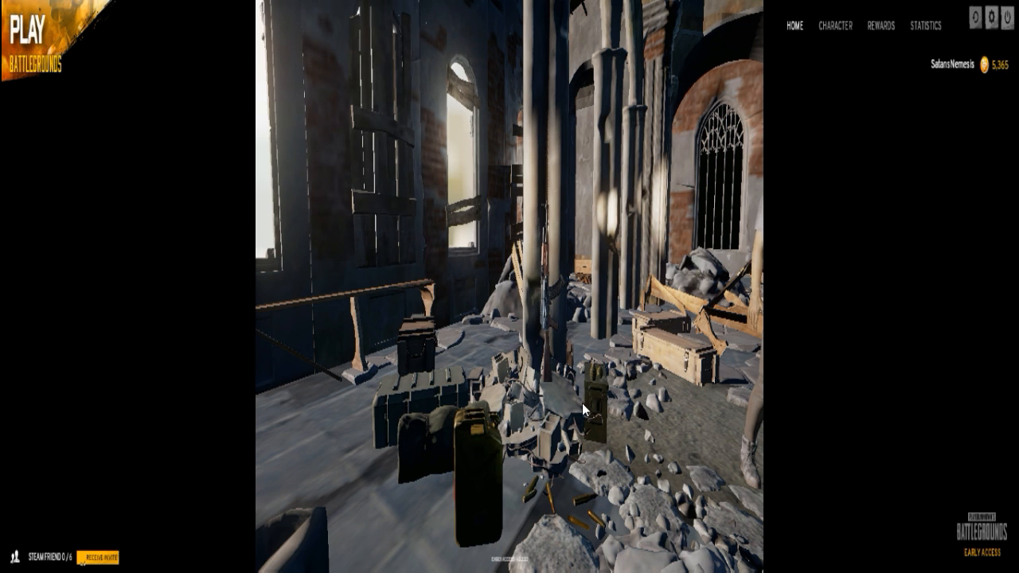
{"action": "mouse_move", "coordinate": [759, 417]}
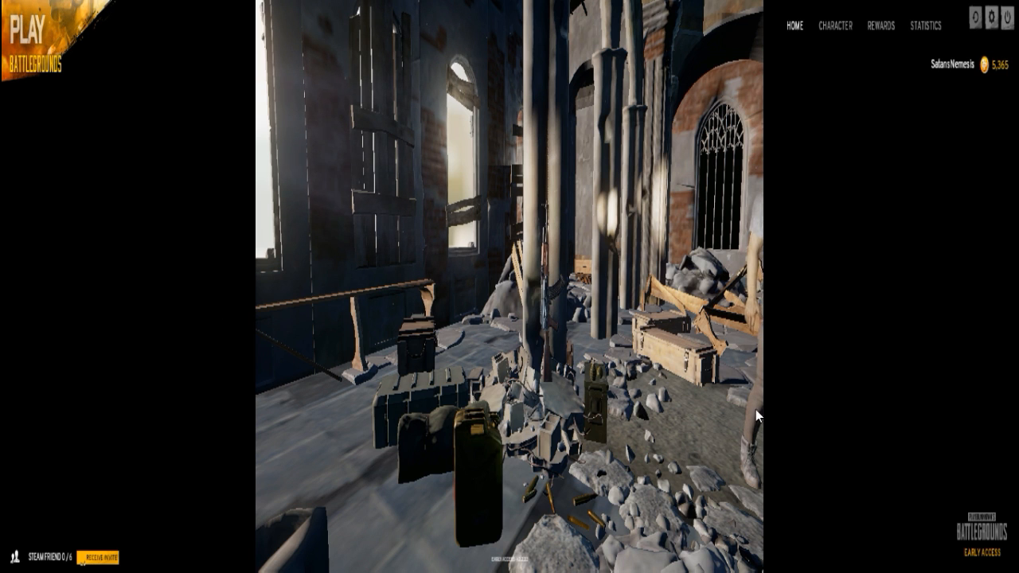
{"action": "mouse_move", "coordinate": [507, 280]}
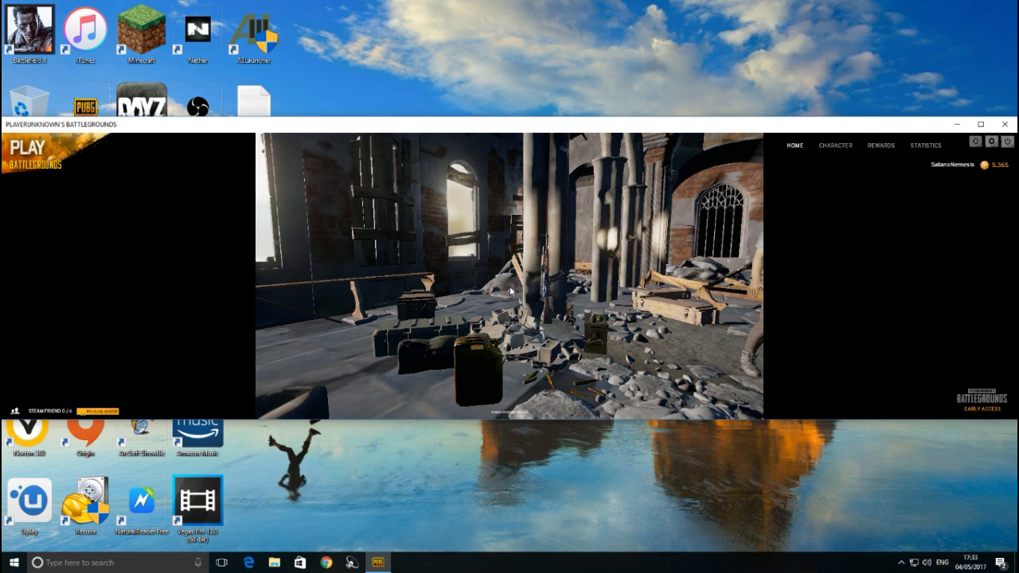
{"action": "mouse_move", "coordinate": [702, 171]}
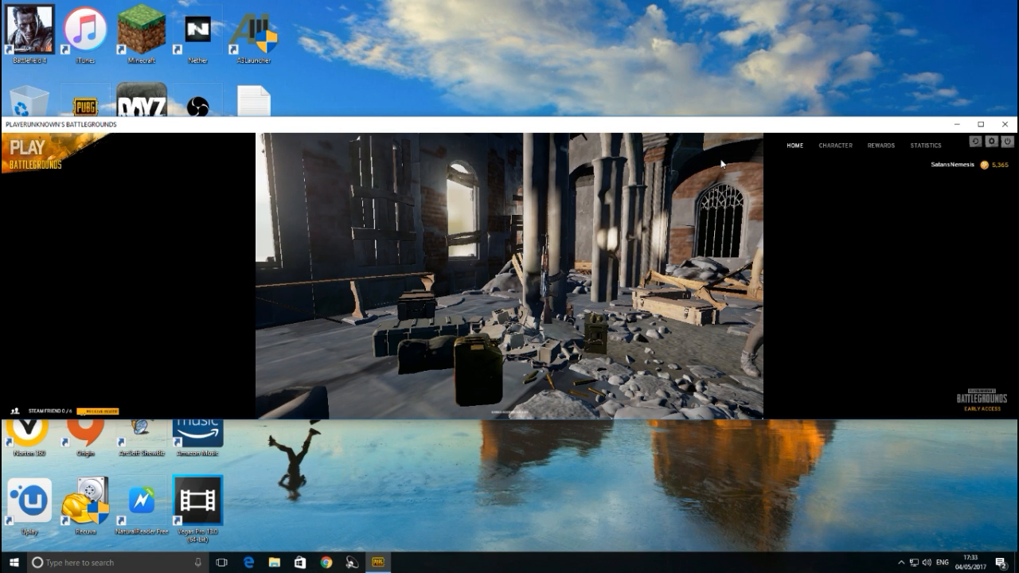
{"action": "mouse_move", "coordinate": [723, 151]}
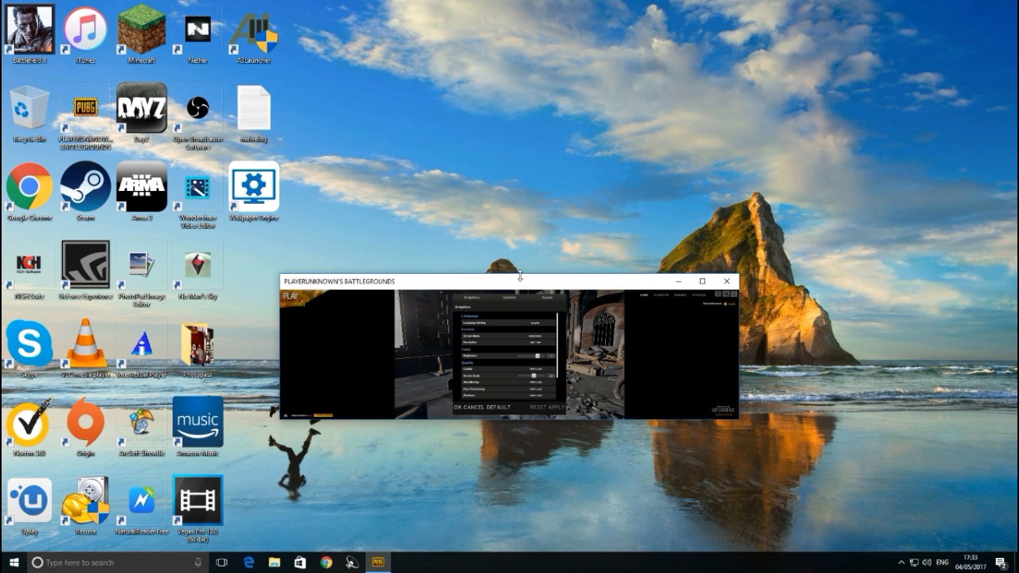
- Drag the small game window with Graphics settings up toward the top of the desktop
{"action": "left_click_drag", "start_coordinate": [520, 277], "coordinate": [518, 64]}
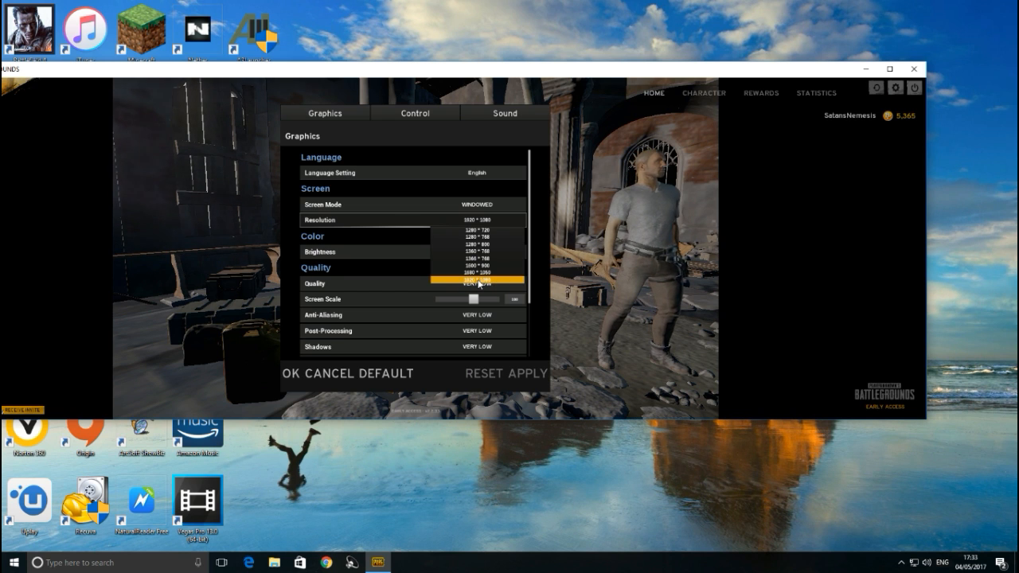
- Pick 1920 * 1080 from the Resolution dropdown, keeping Screen Mode windowed
{"action": "left_click", "coordinate": [476, 274]}
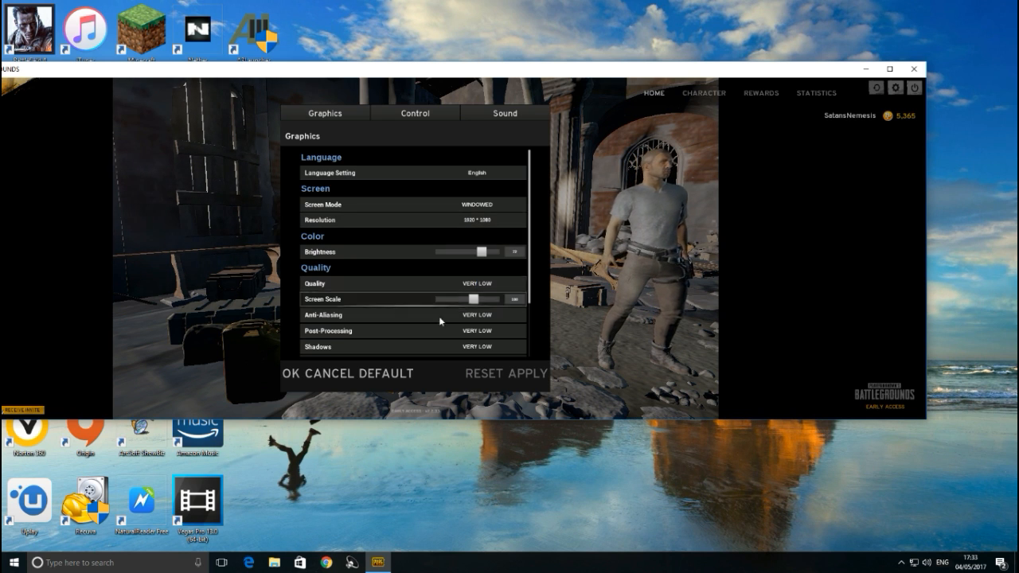